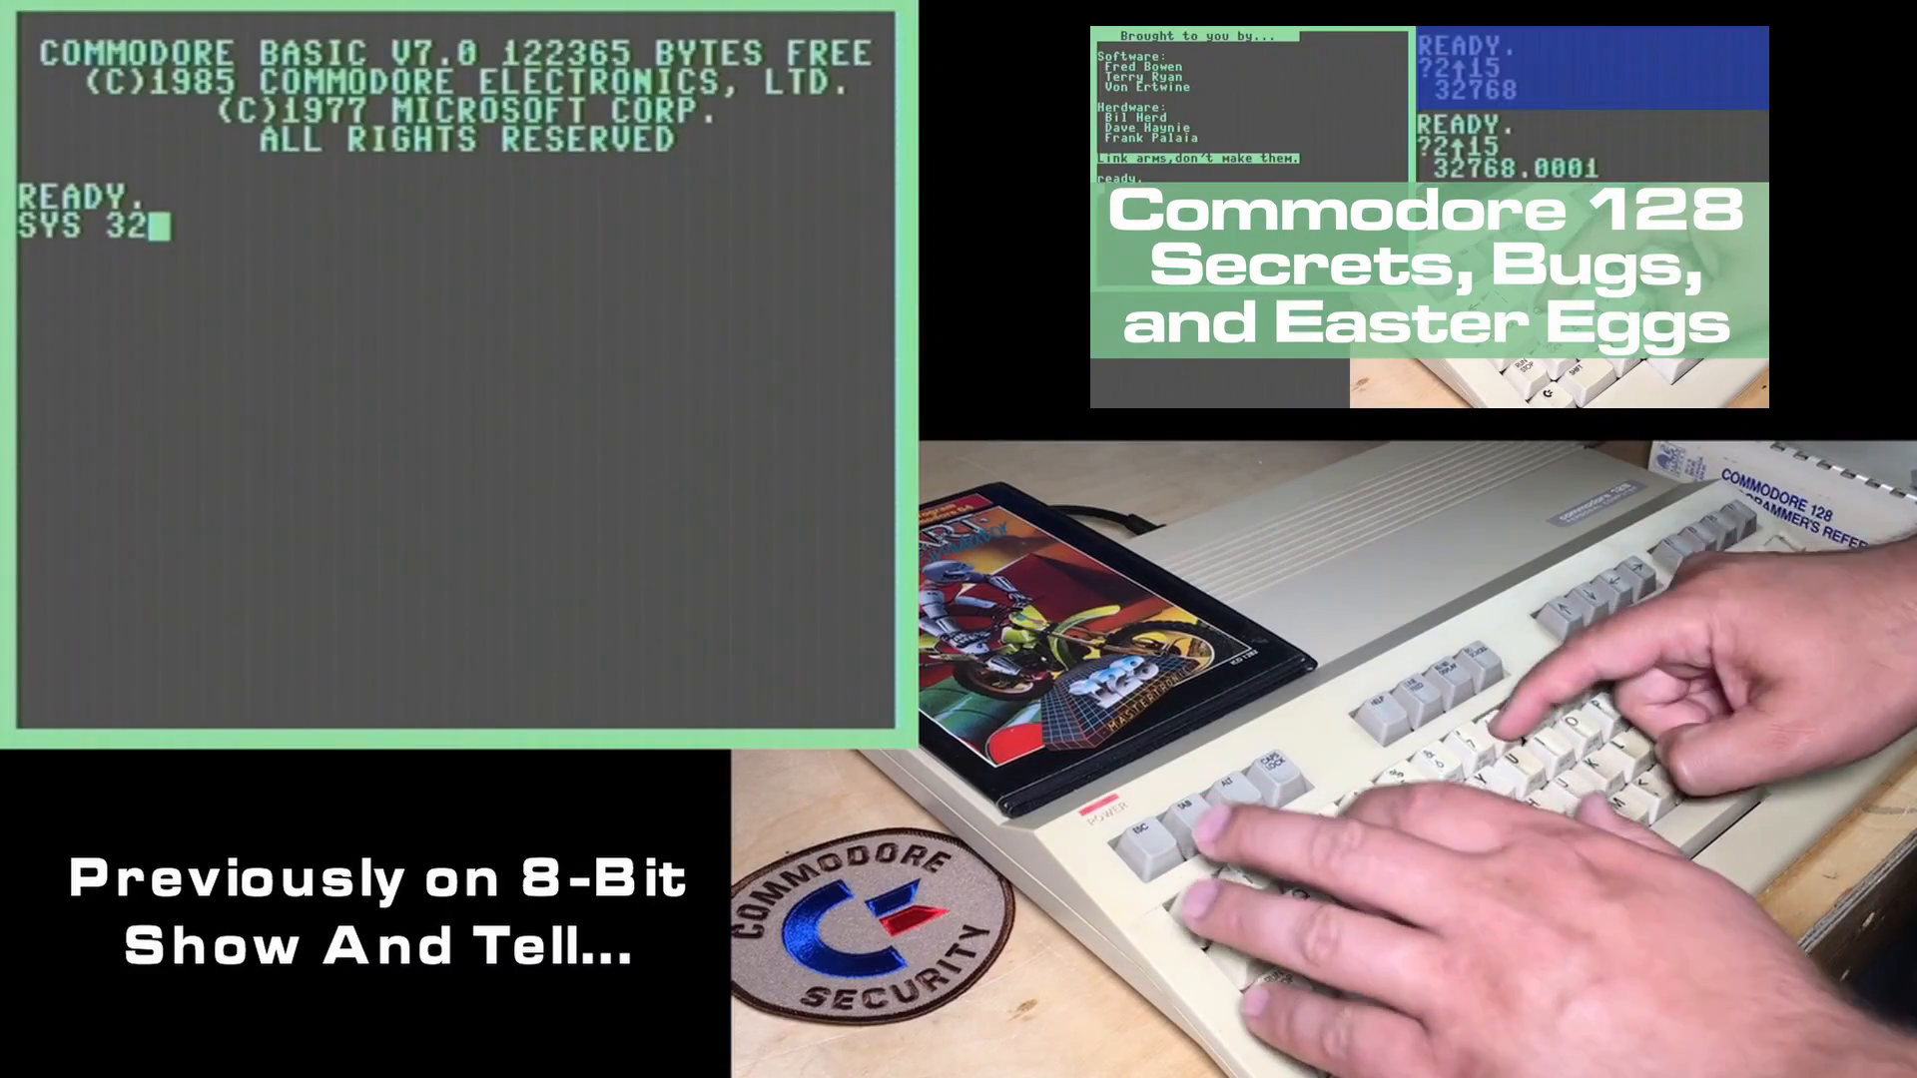
text(800,)
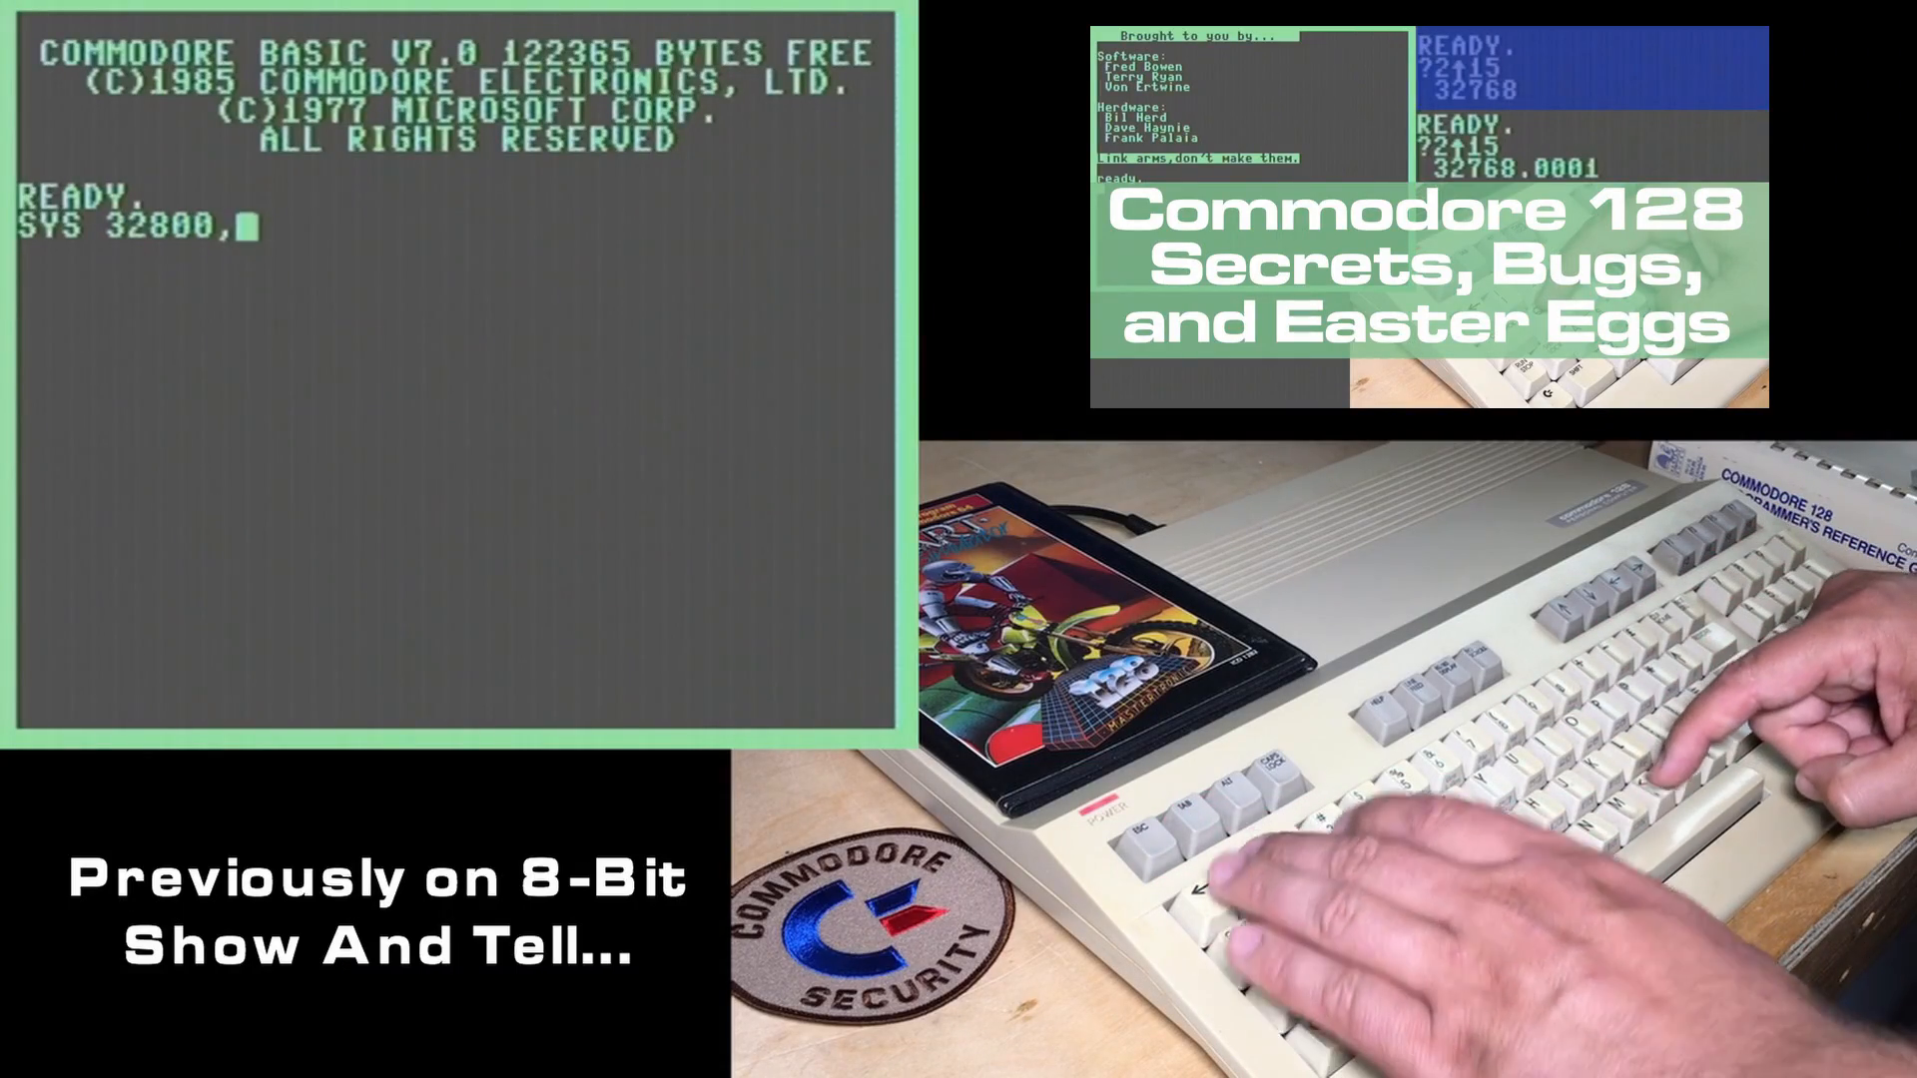
text(,123,45,6)
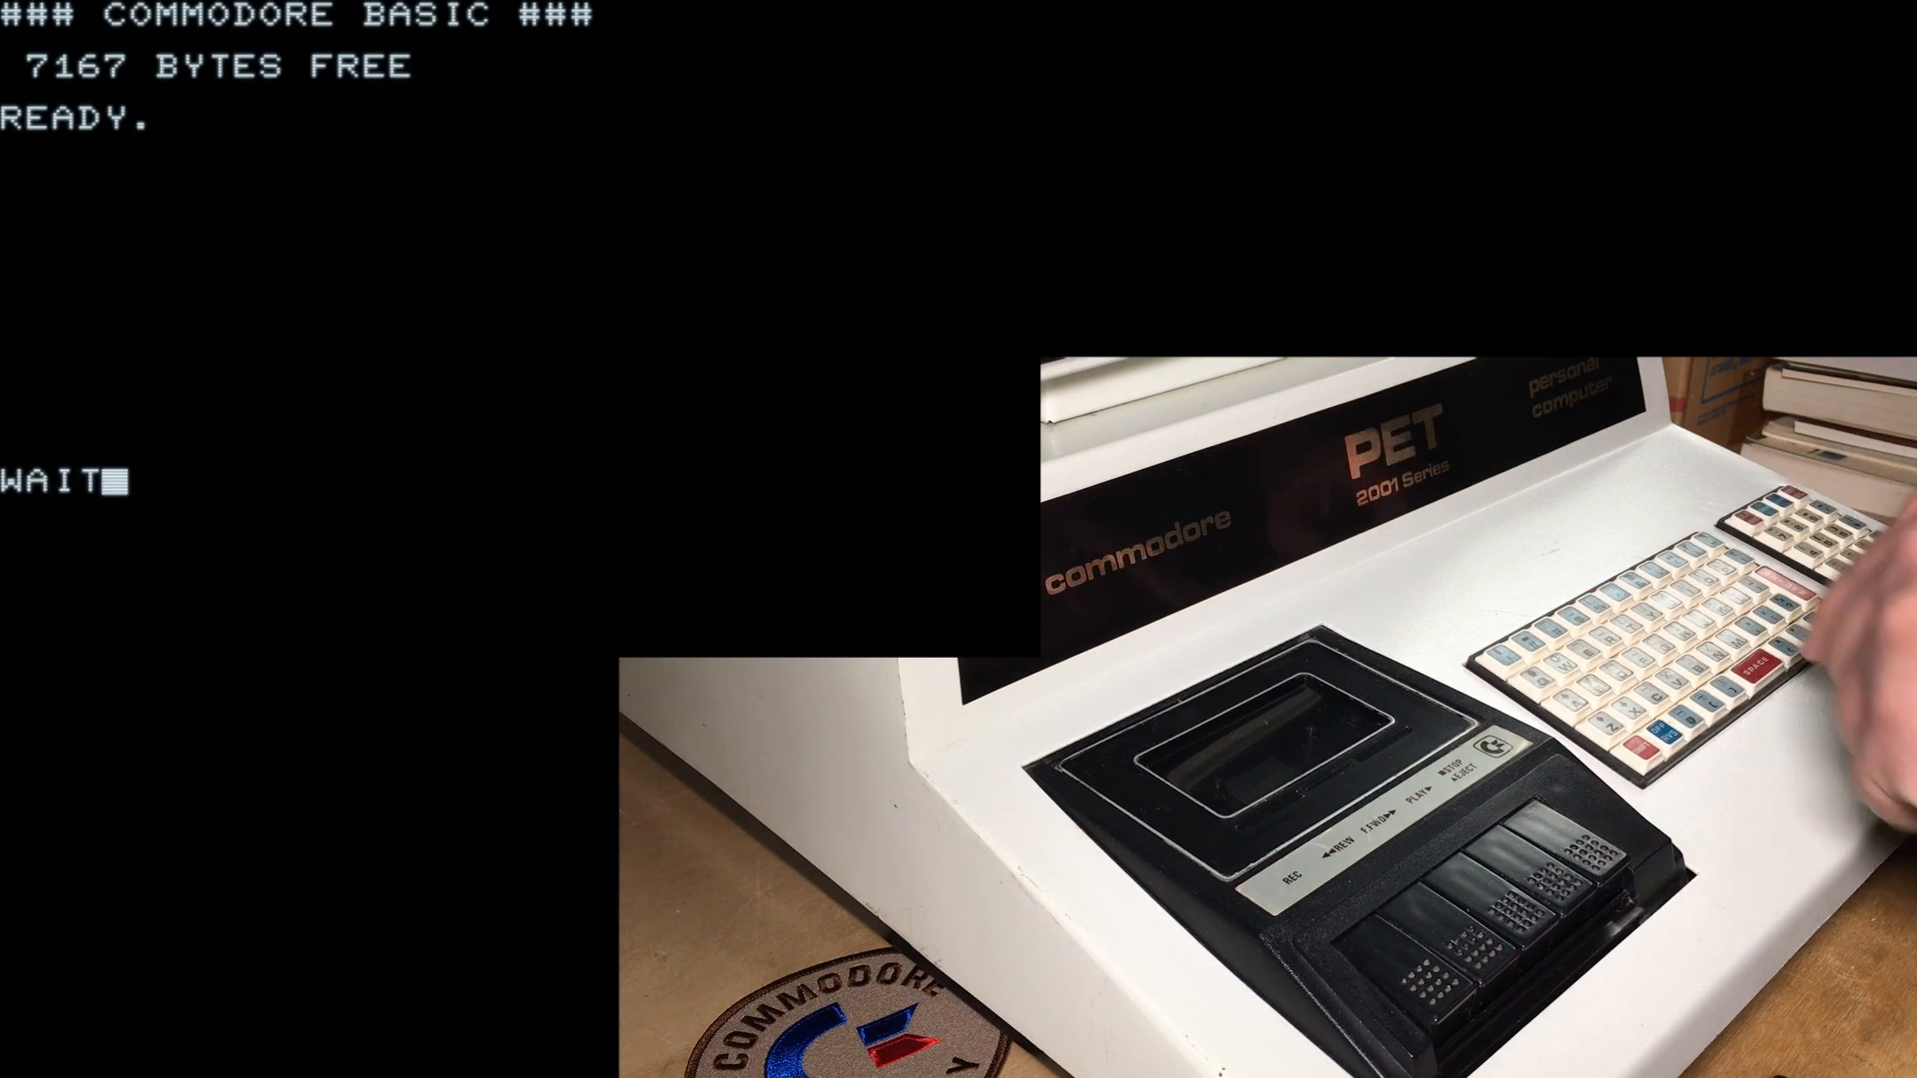
text(6502)
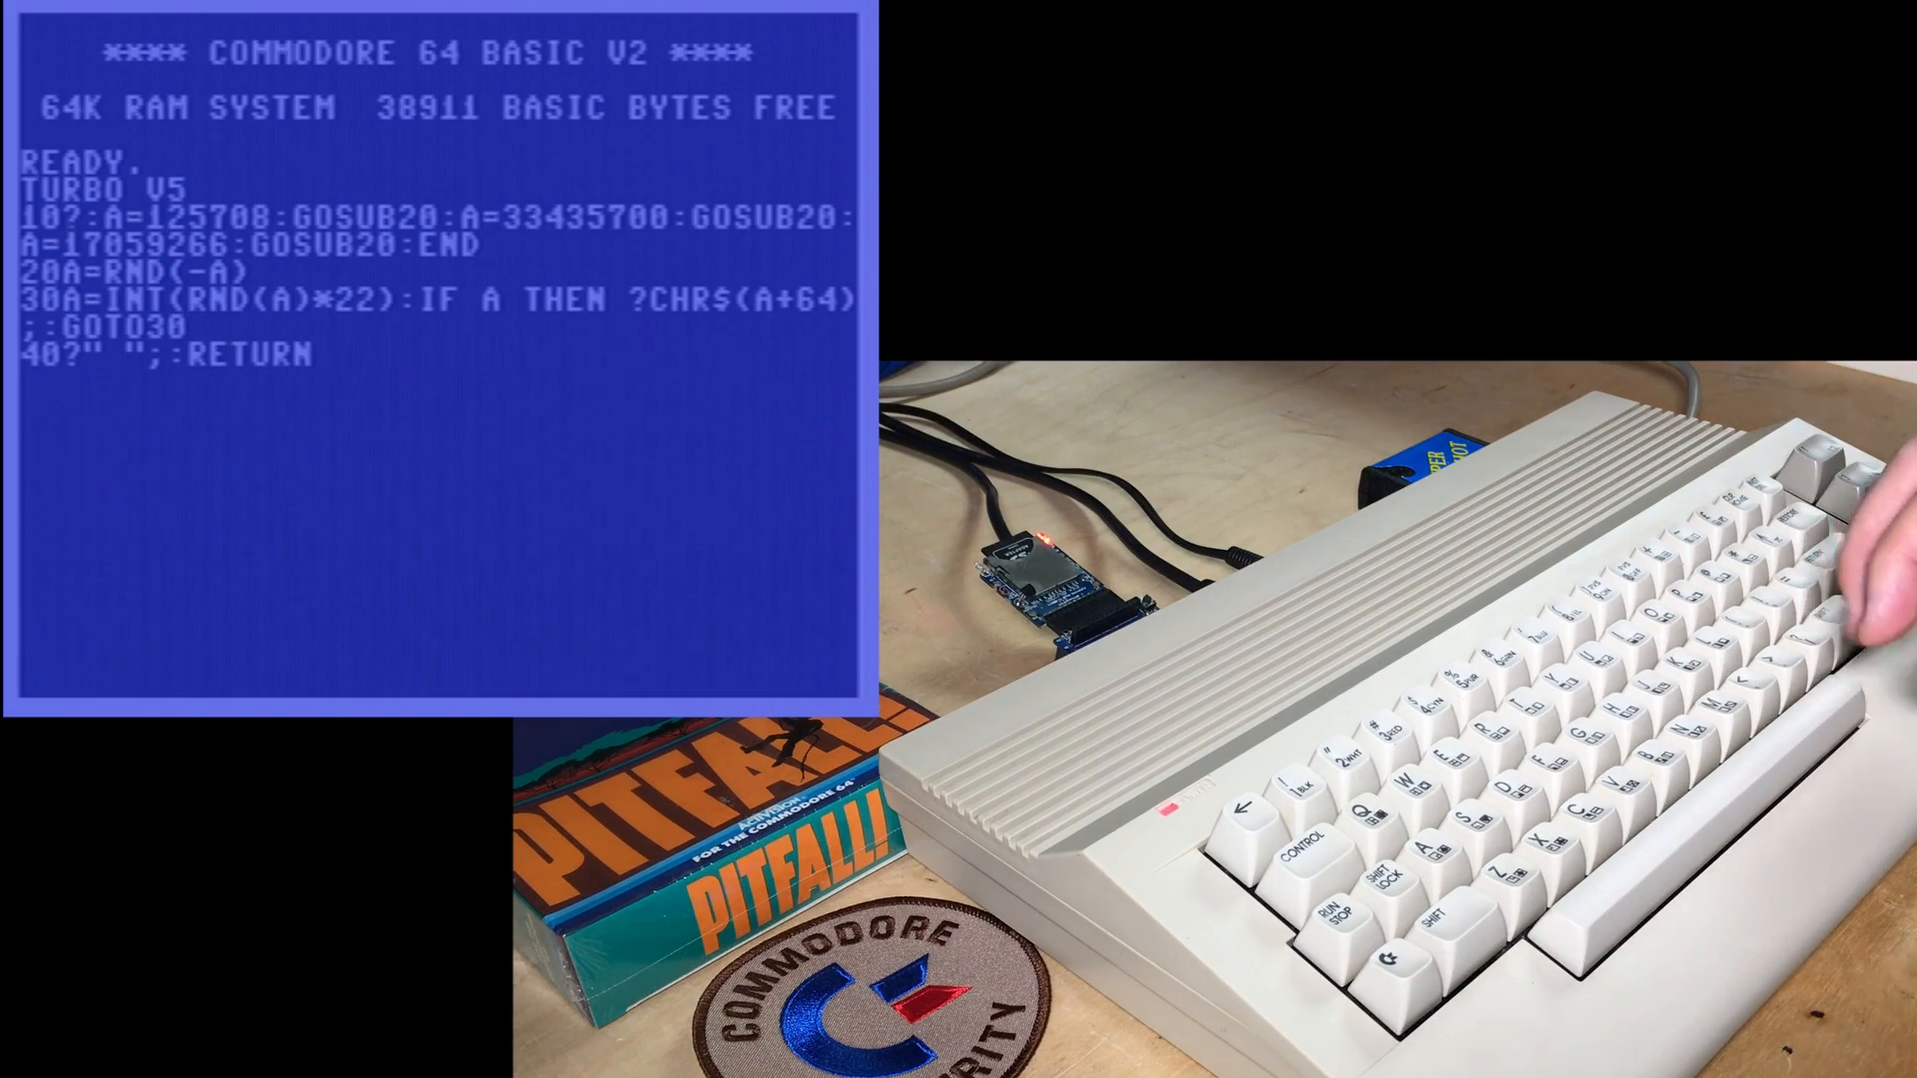
text(RUN)
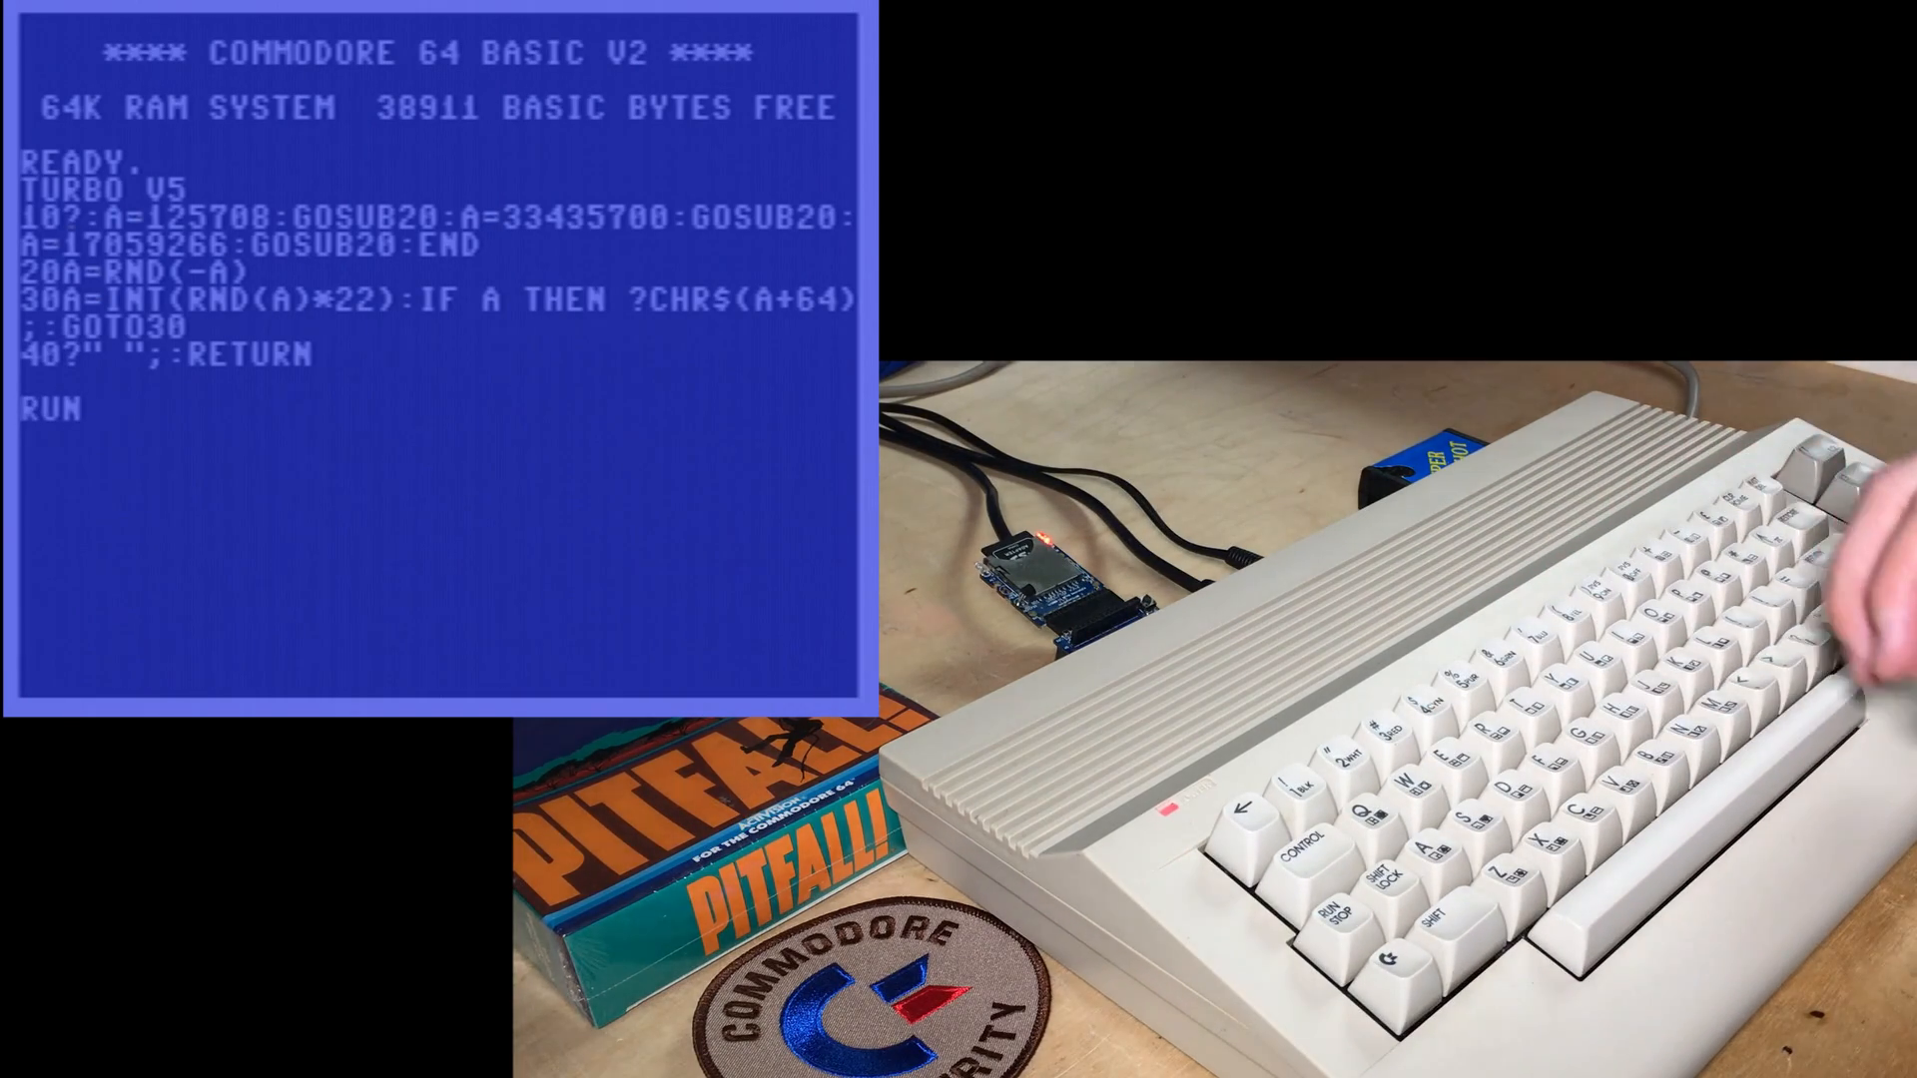